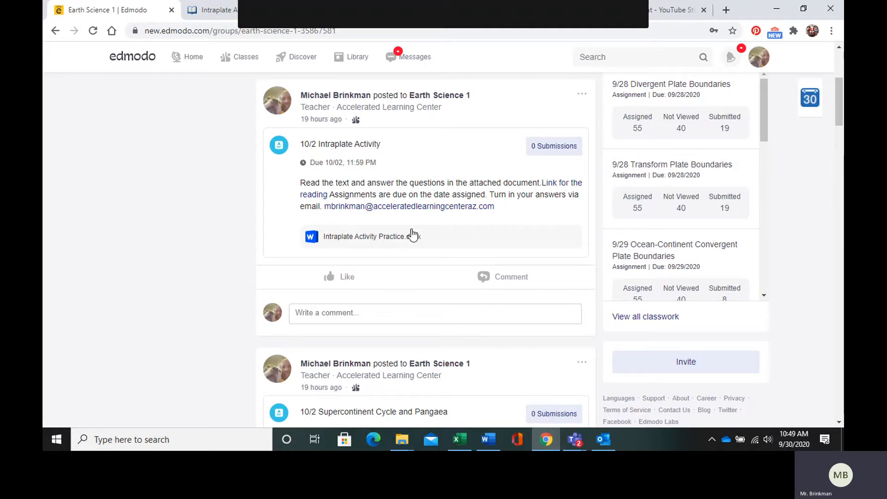
mouse_move(368, 243)
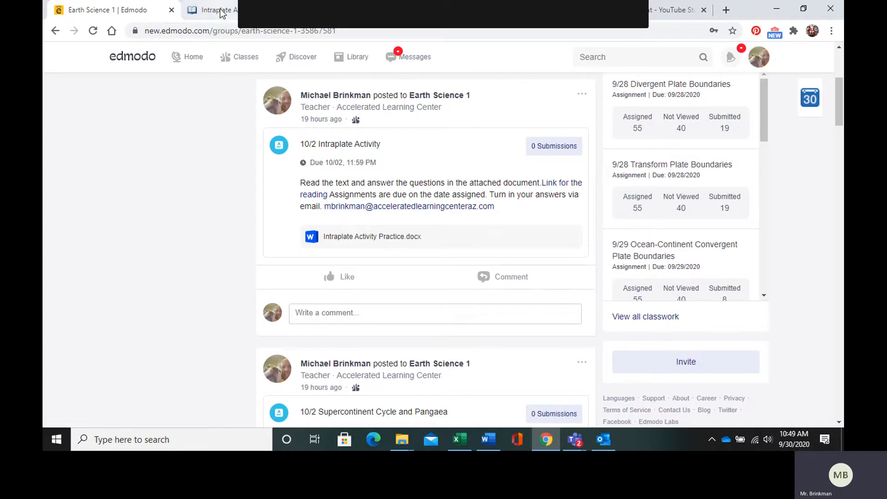
Step: Switch to the 5.18 Intraplate Activity lesson and scroll to the Hotspots in the Oceans section
left_click(215, 10)
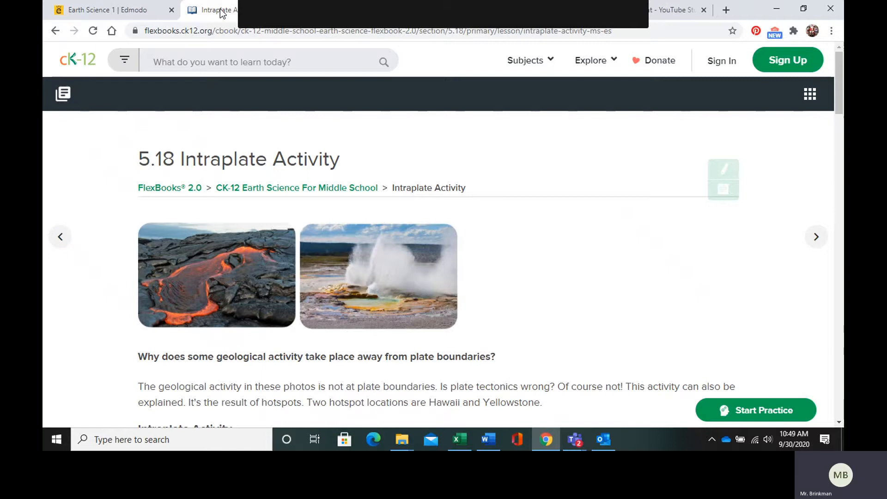
scroll("down", 3)
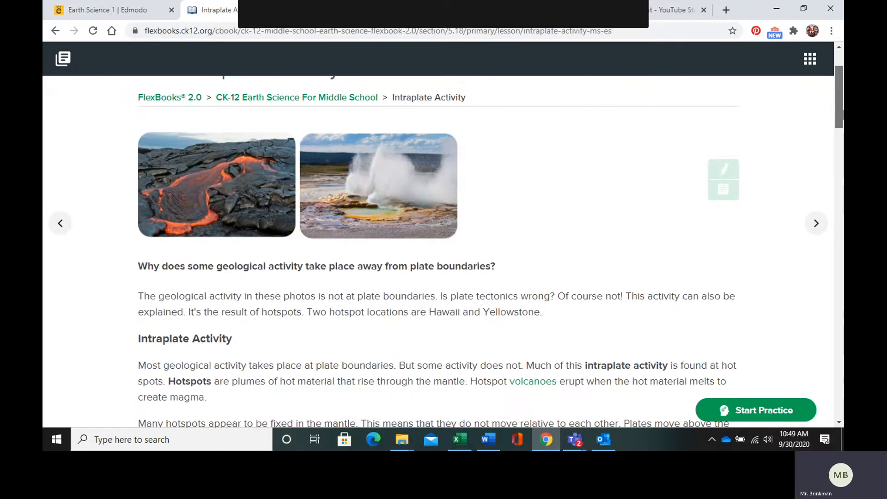
scroll("down", 3)
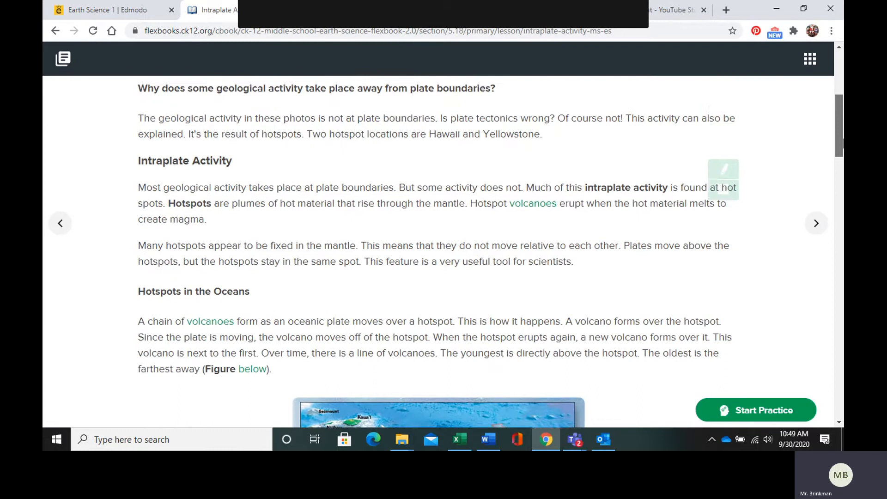
scroll("down", 3)
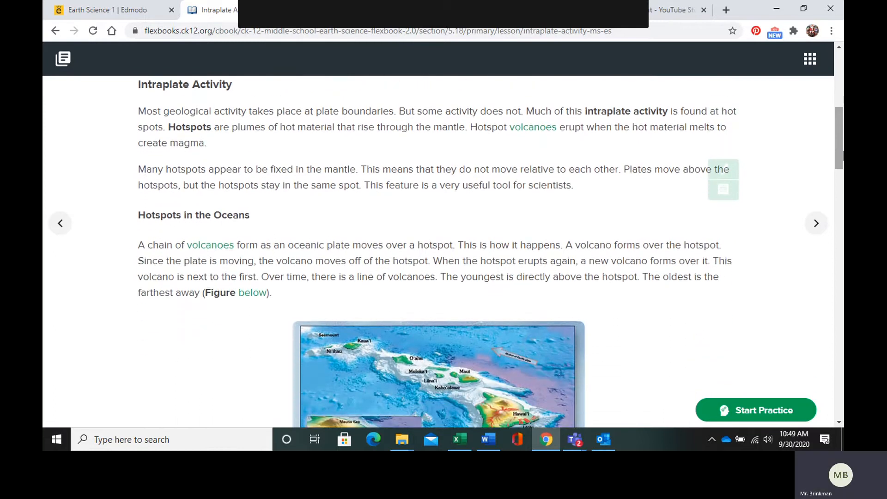
mouse_move(607, 90)
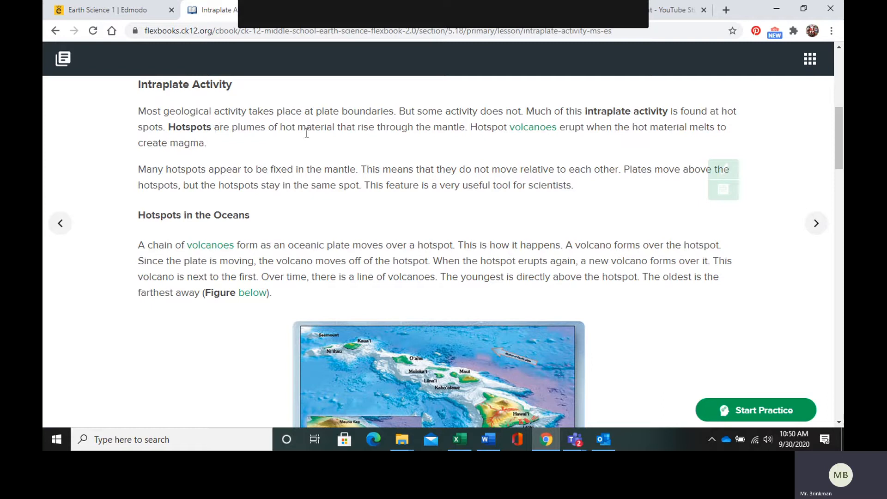
mouse_move(506, 131)
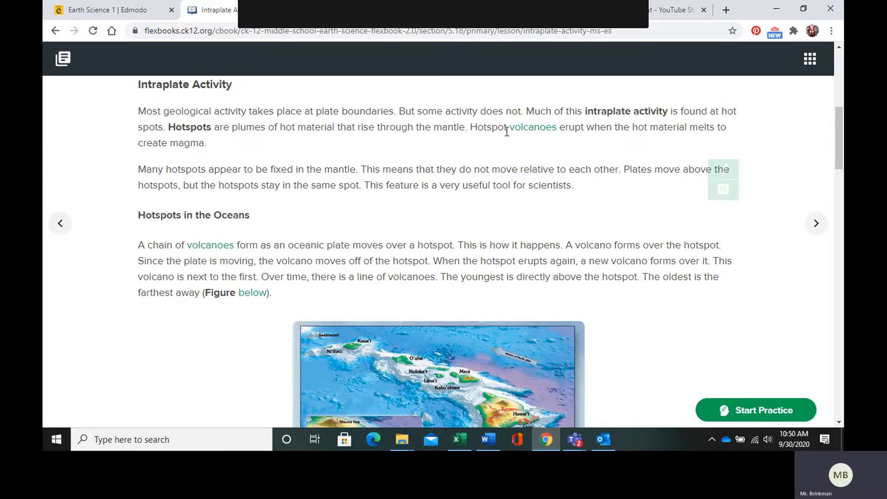
mouse_move(354, 212)
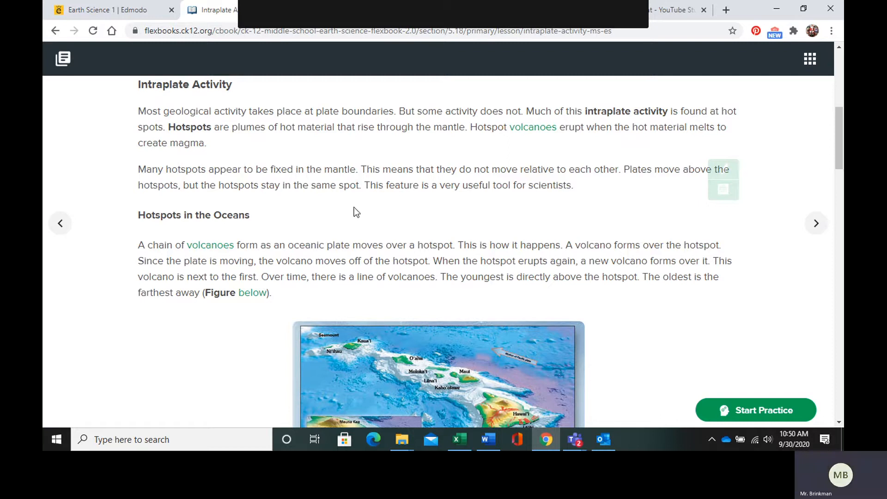
mouse_move(304, 179)
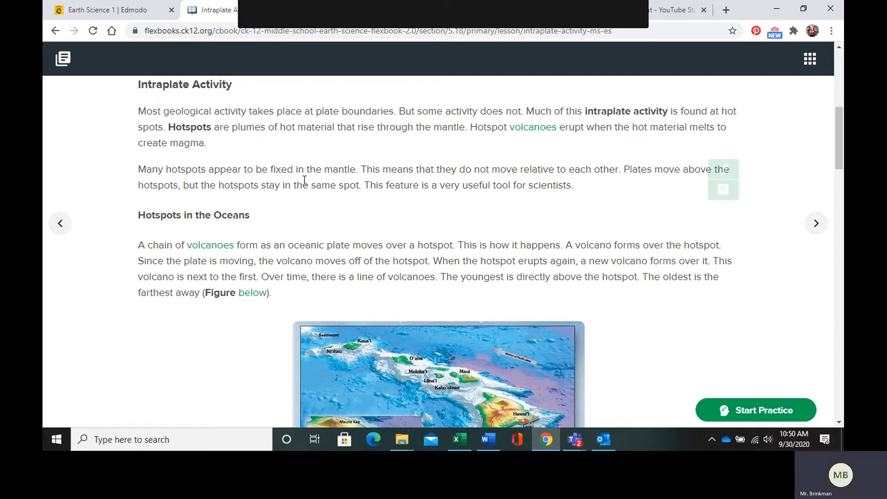
mouse_move(307, 164)
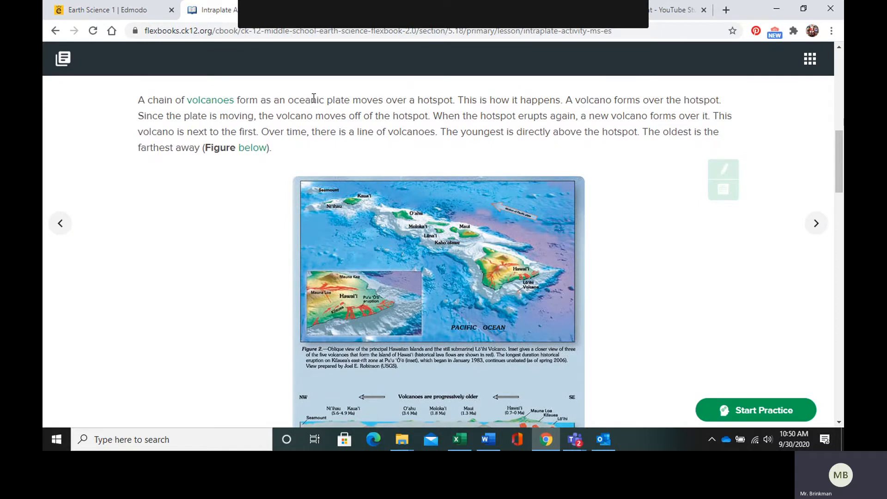
mouse_move(303, 97)
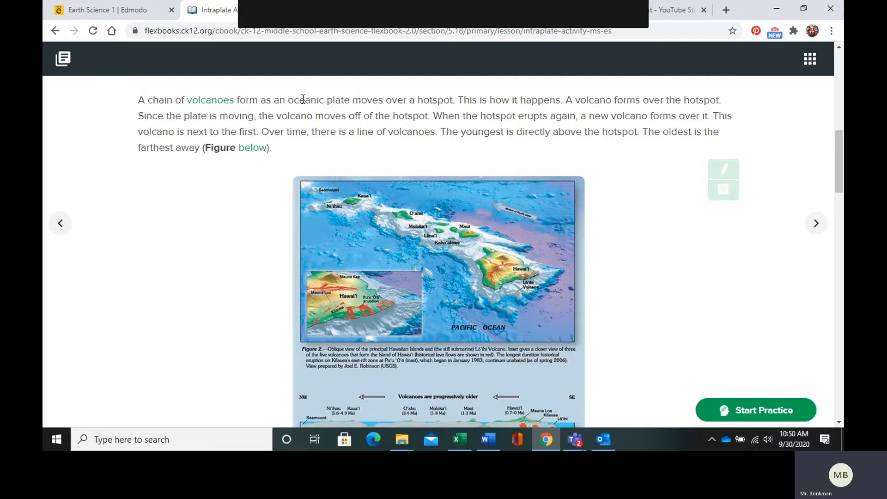
mouse_move(641, 85)
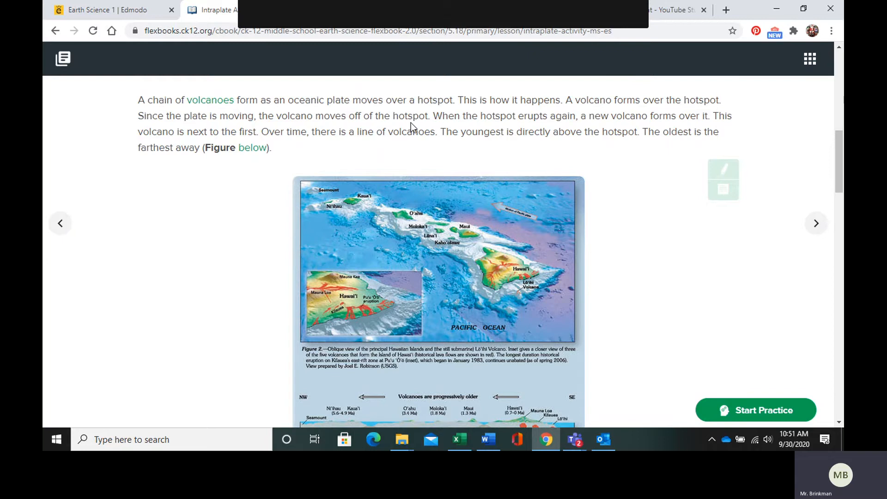
mouse_move(524, 122)
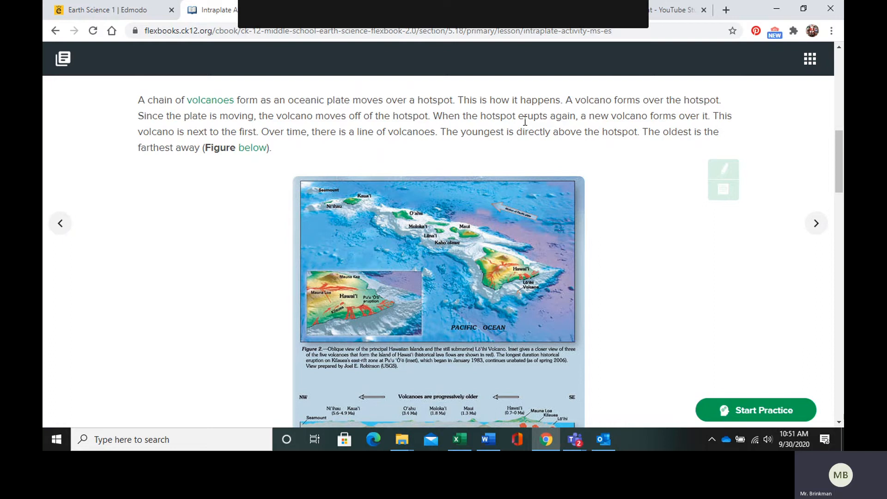
mouse_move(541, 125)
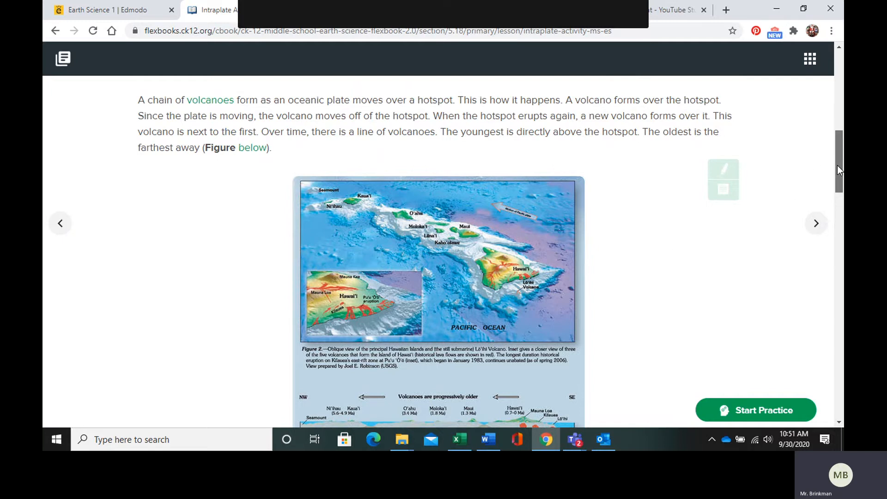
Step: Scroll down to the Hawaiian Islands figure with its Pacific plate cross-section and caption
scroll("down", 3)
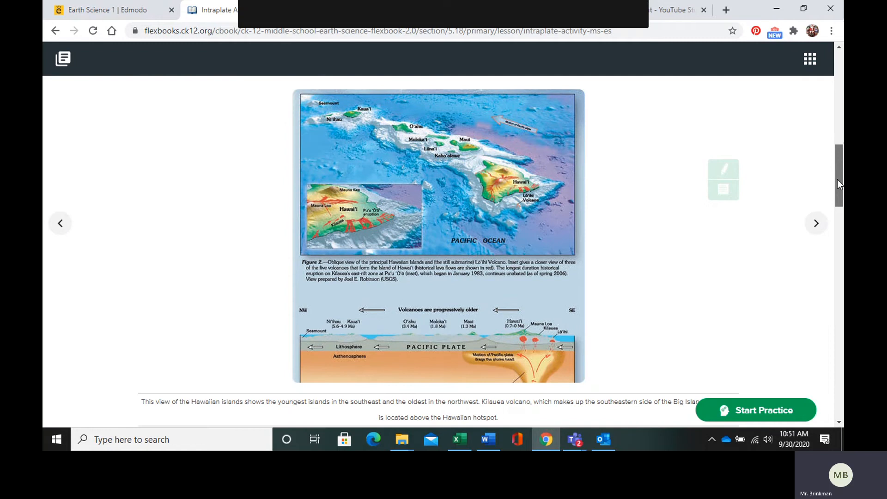
Step: Scroll past the Yellowstone Lake image to the National Geographic hotspot video
scroll("down", 3)
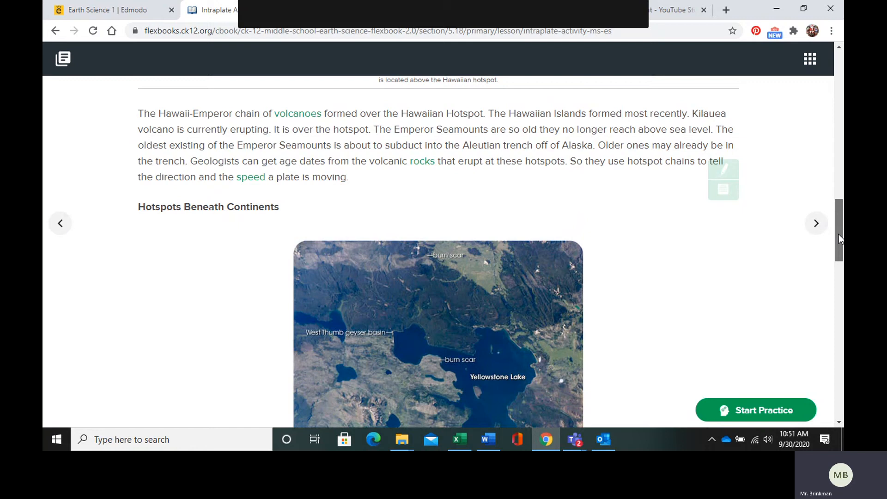
scroll("down", 3)
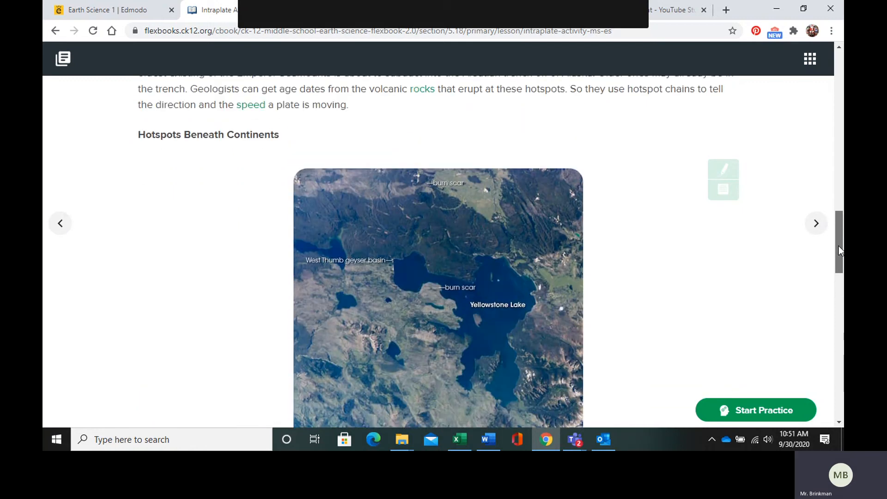
scroll("down", 3)
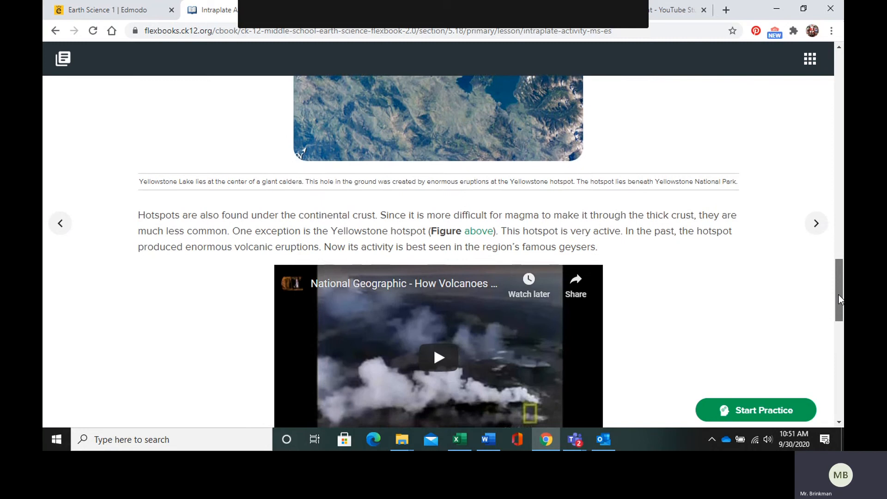
Step: Scroll down to the lesson Summary, then bring the Teams meeting window forward
scroll("down", 3)
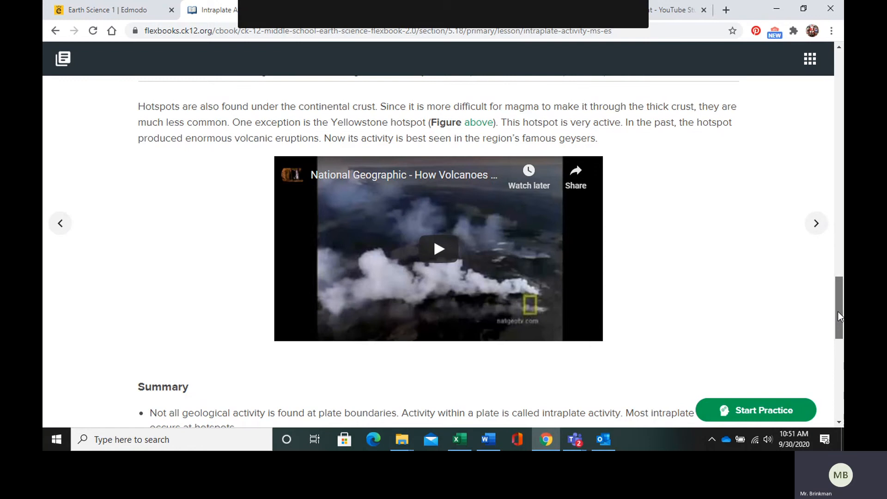
scroll("down", 3)
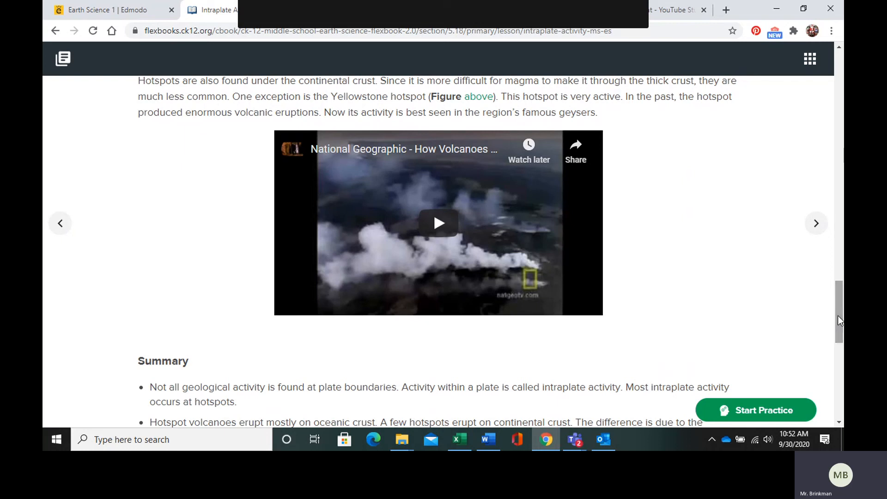
mouse_move(575, 439)
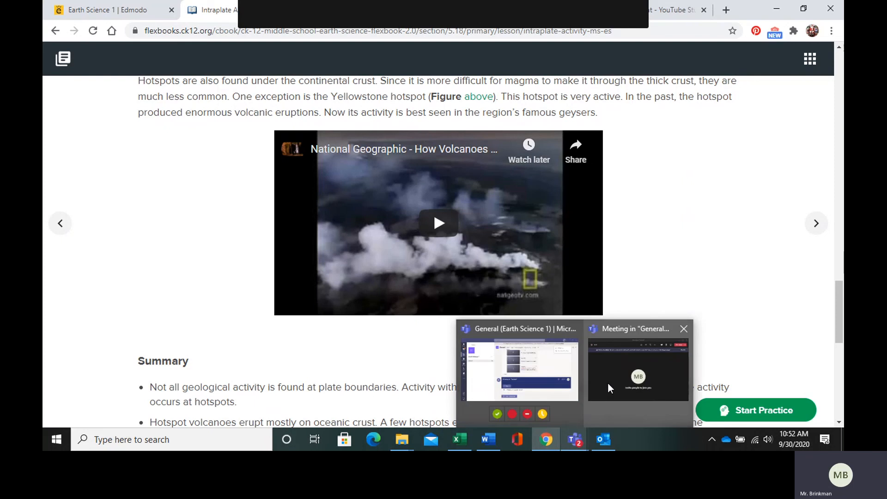
left_click(547, 53)
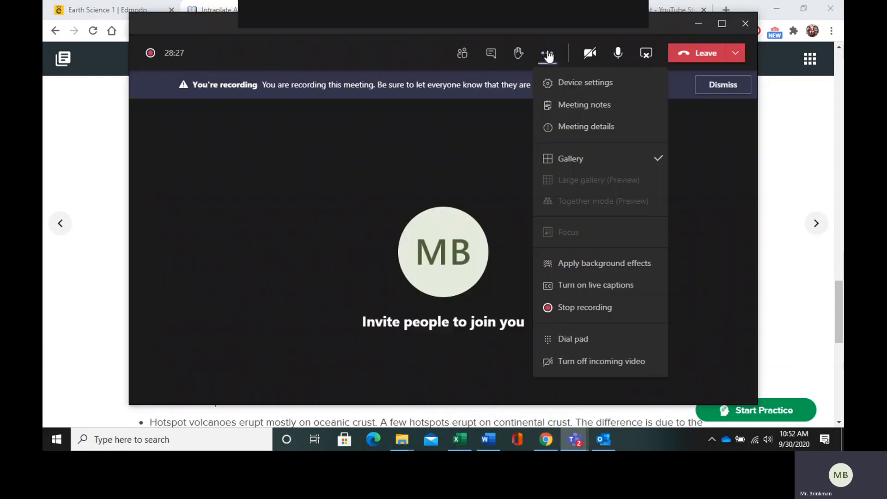